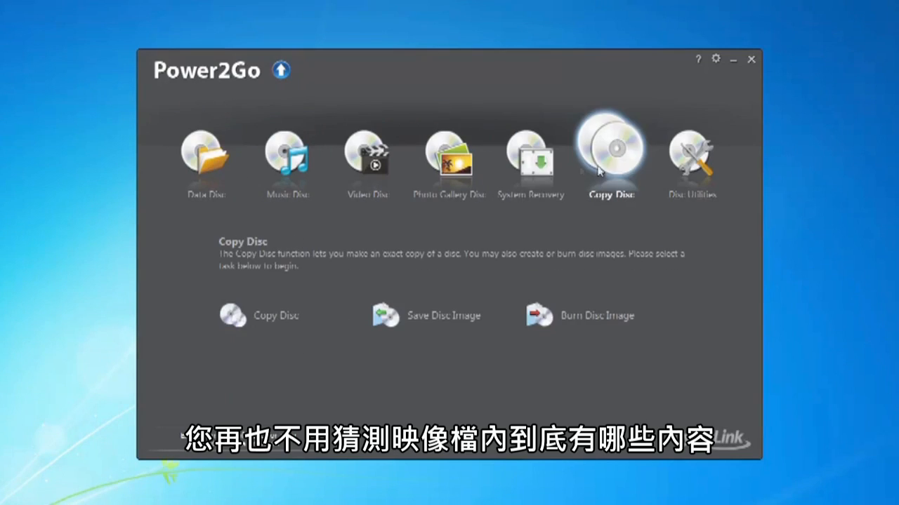
Step: Enable the virtual drive from Disc Utilities' Virtual Drive settings
left_click(692, 154)
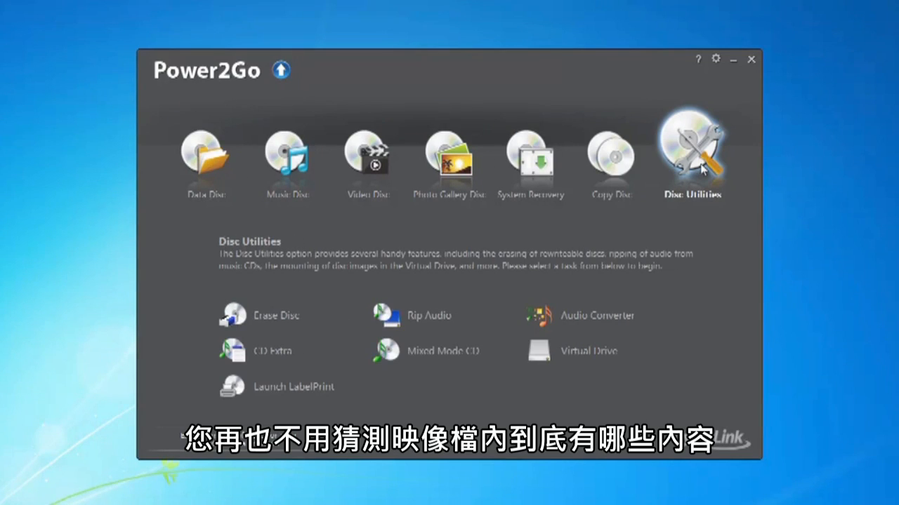
mouse_move(579, 357)
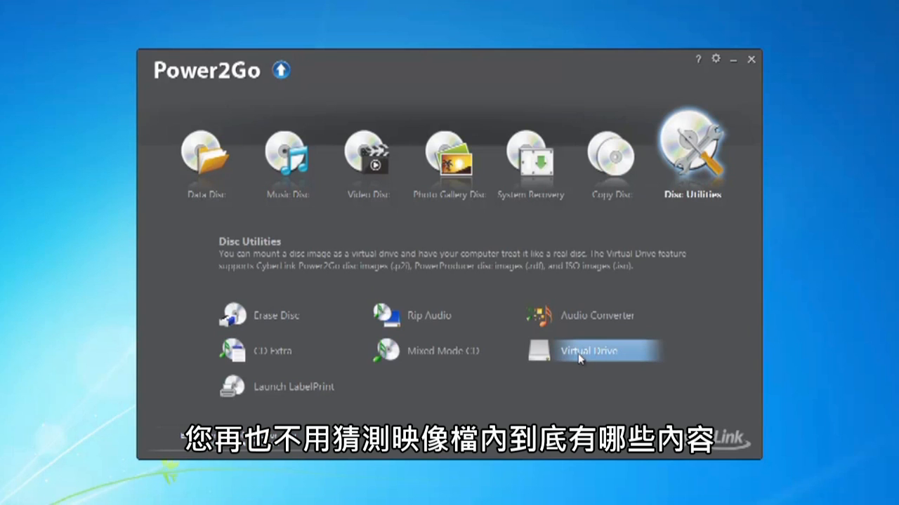
left_click(579, 351)
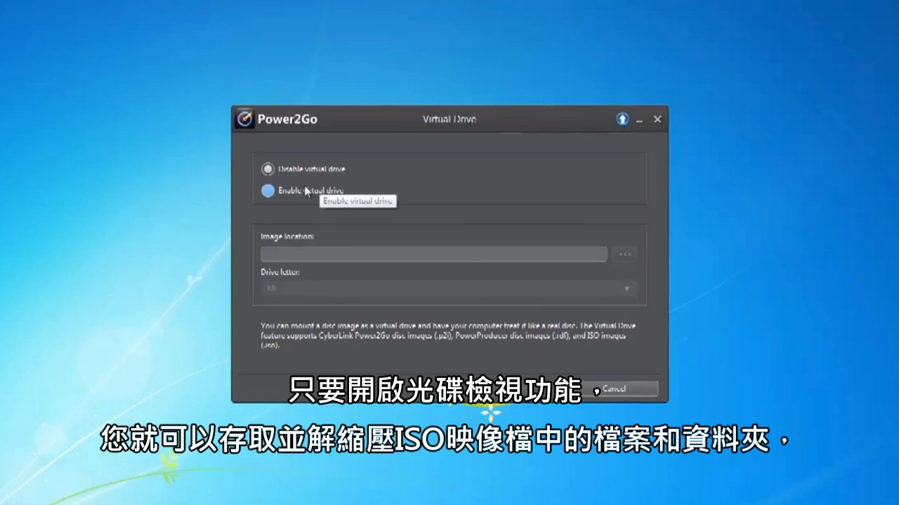
left_click(267, 190)
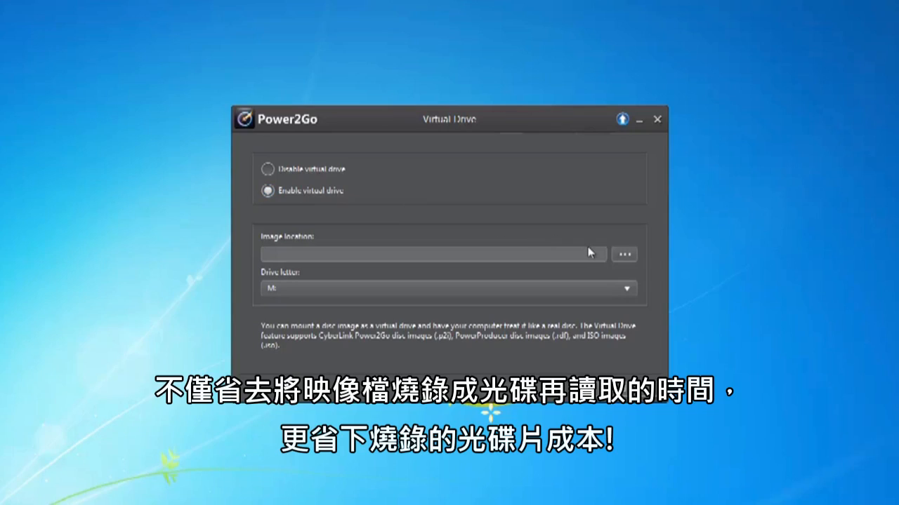
mouse_move(625, 273)
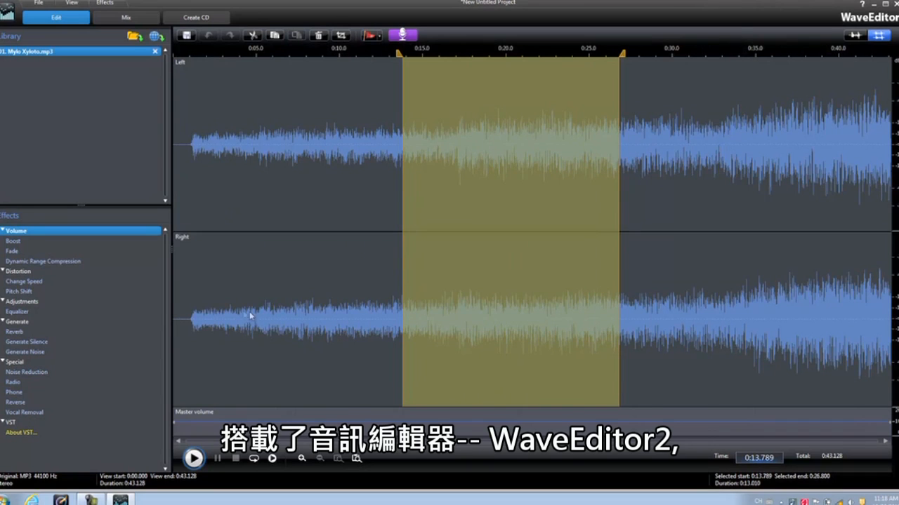
Step: Leave WaveEditor 2 and return to Power2Go's Disc Utilities tasks
left_click(12, 252)
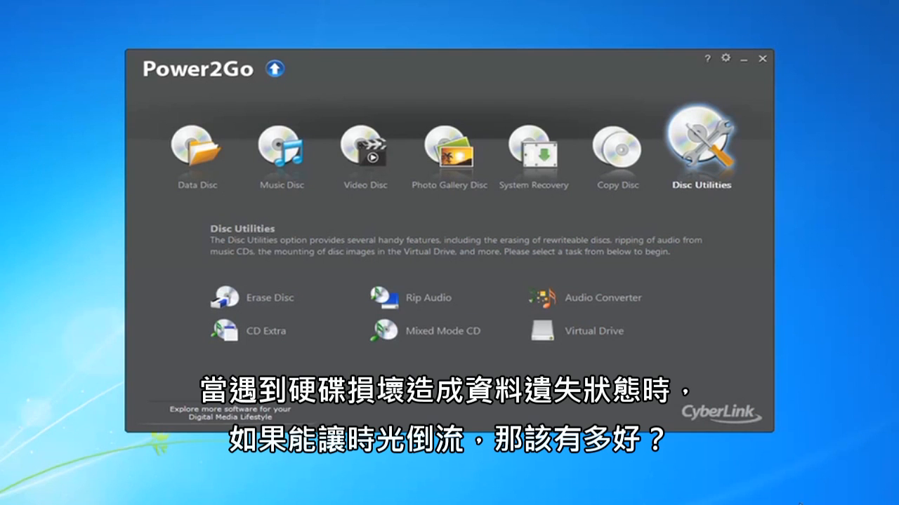
mouse_move(865, 7)
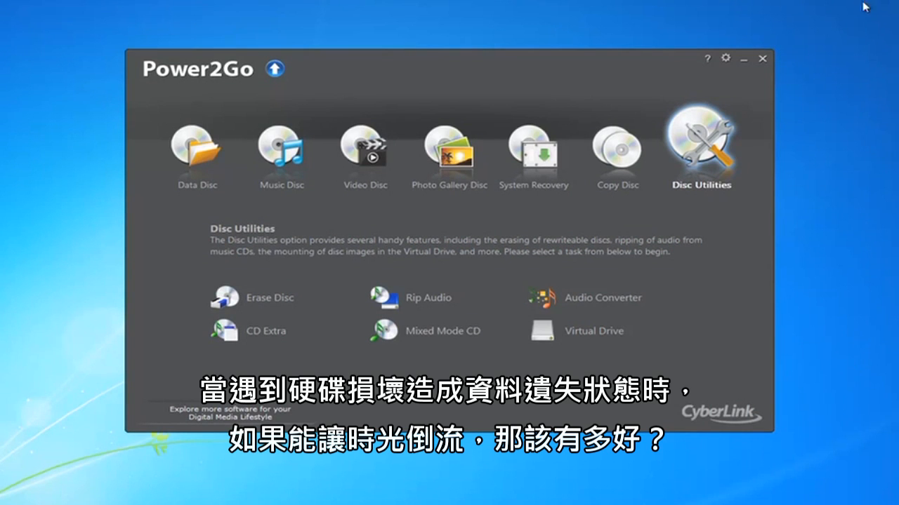
Step: Switch Power2Go to the System Recovery category to reach the recovery disc task
left_click(533, 148)
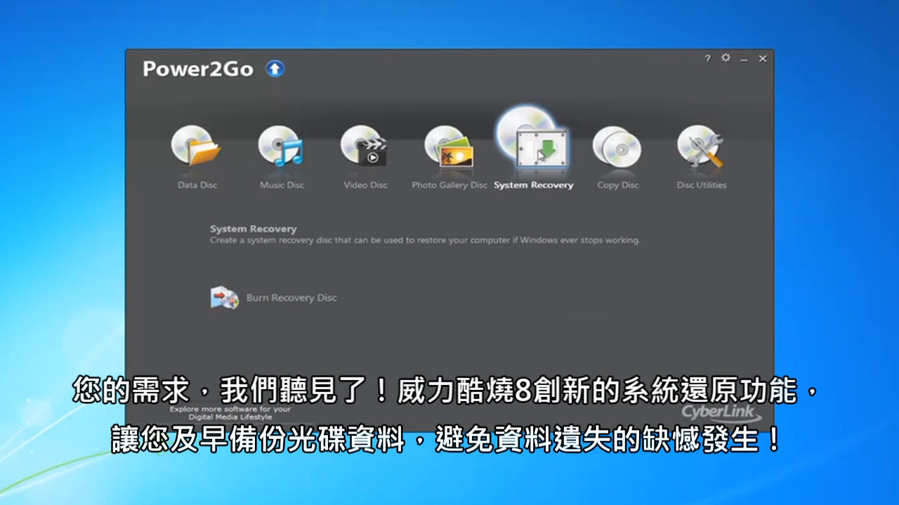
mouse_move(537, 161)
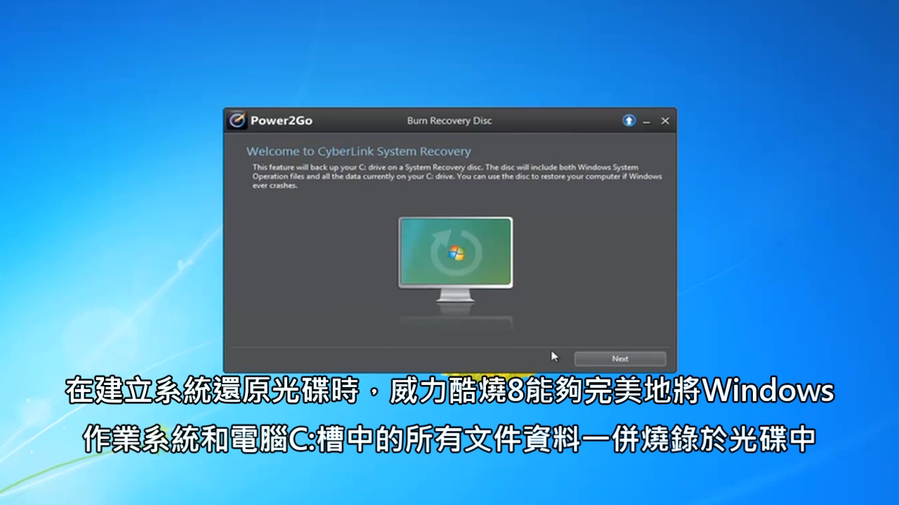
Step: Pass the wizard welcome page and start backing up C: to 4.7G DVD
left_click(619, 358)
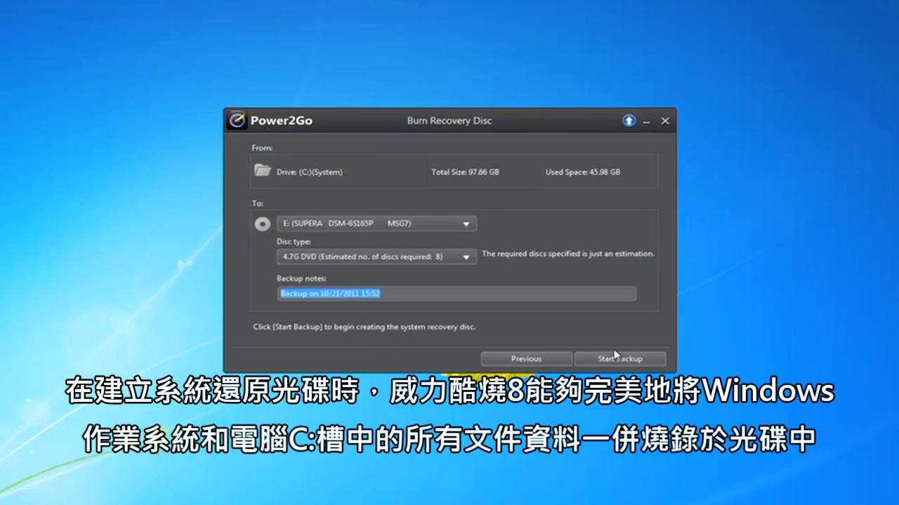
left_click(619, 358)
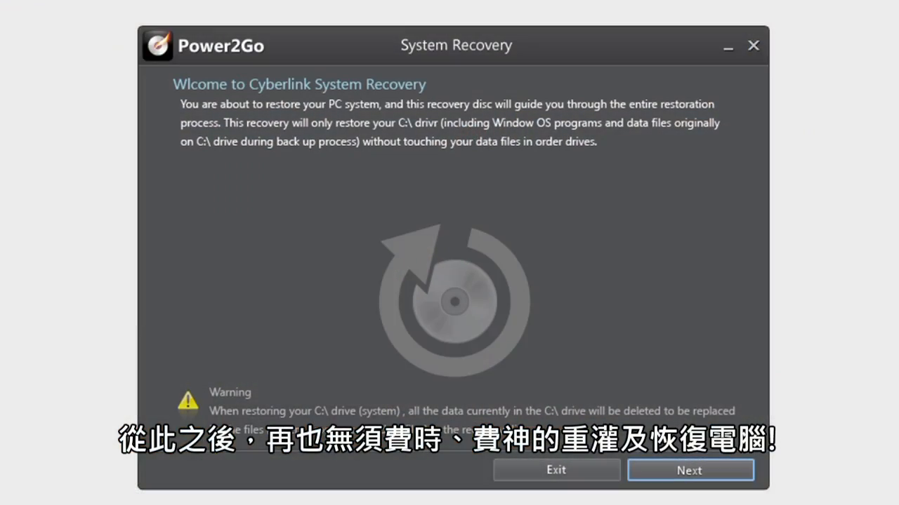
Step: Confirm the C: drive restoration on the System Recovery welcome screen
left_click(689, 471)
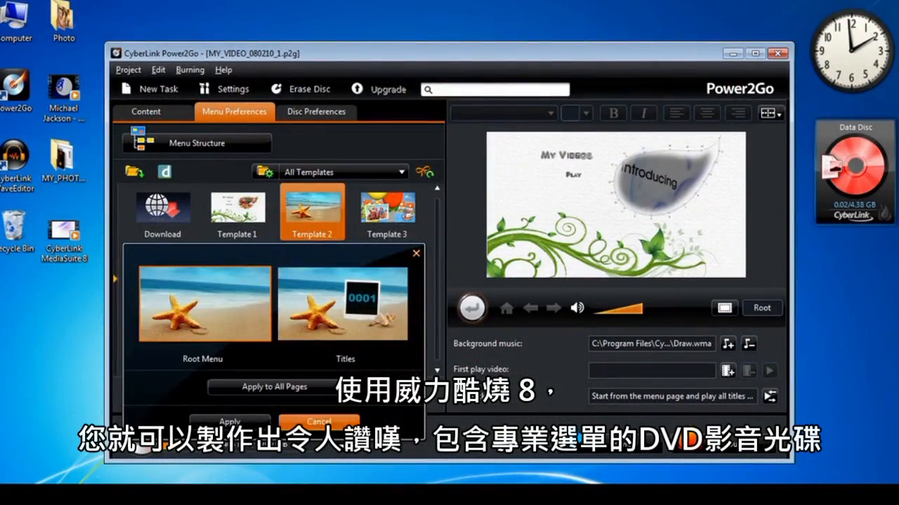
Step: Apply Template 2, the beach starfish design, to the DVD menu pages
left_click(386, 207)
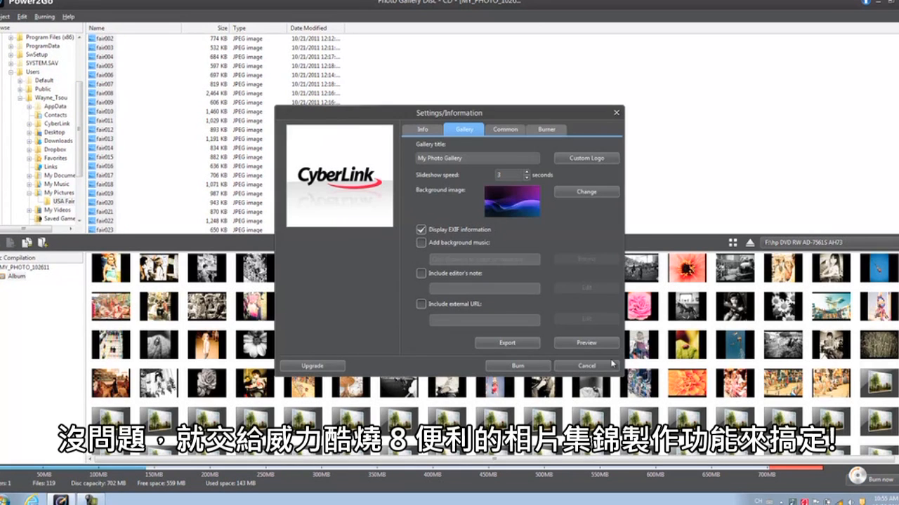
Step: Open the Change picker for the gallery's background image
left_click(586, 192)
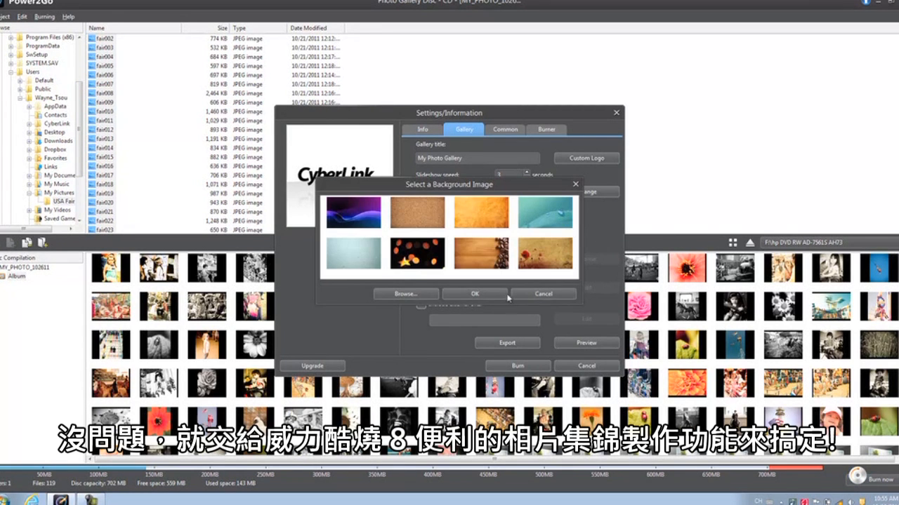